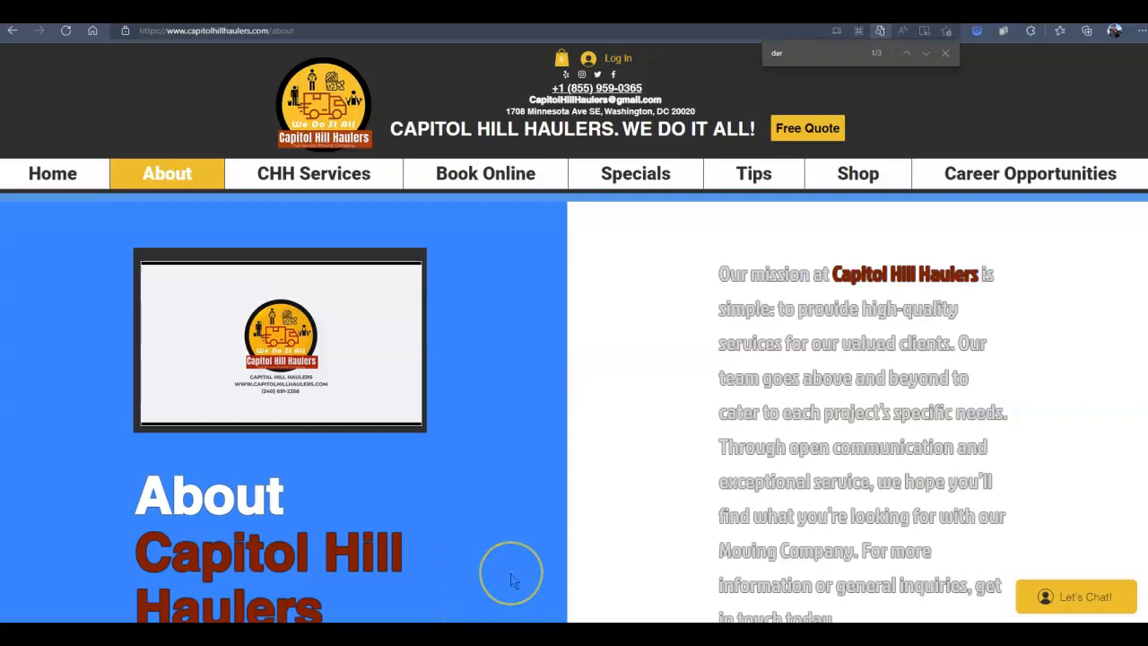
- Scroll through the map pack and organic results for 'junk removal washington dc', then back up
scroll(down, 3)
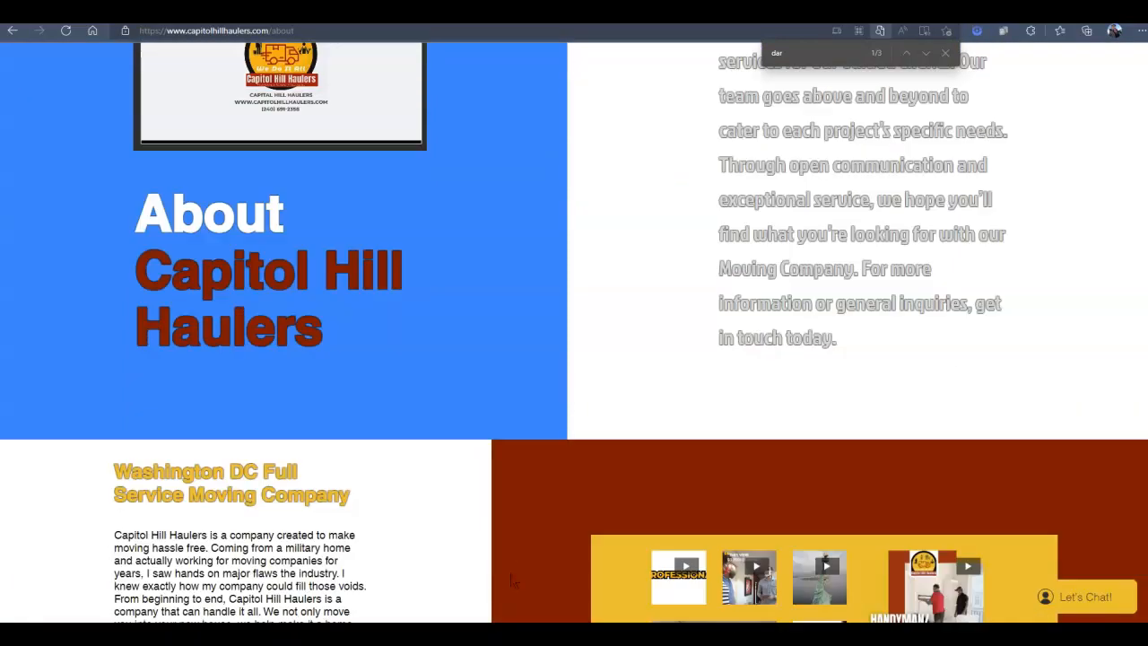
scroll(down, 3)
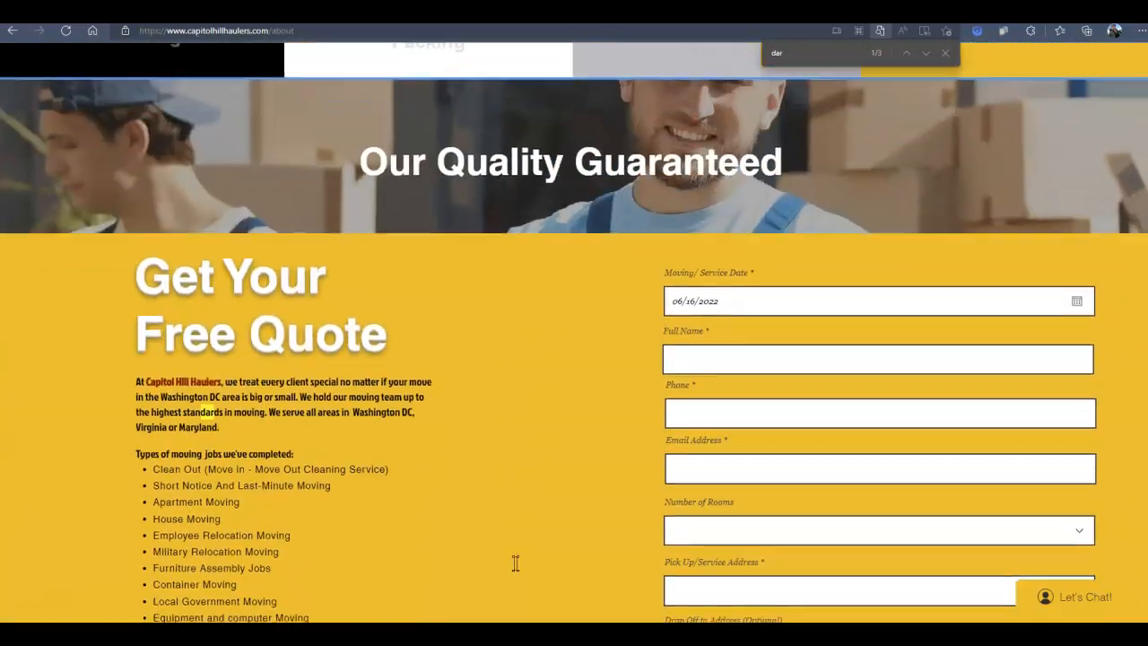
scroll(down, 3)
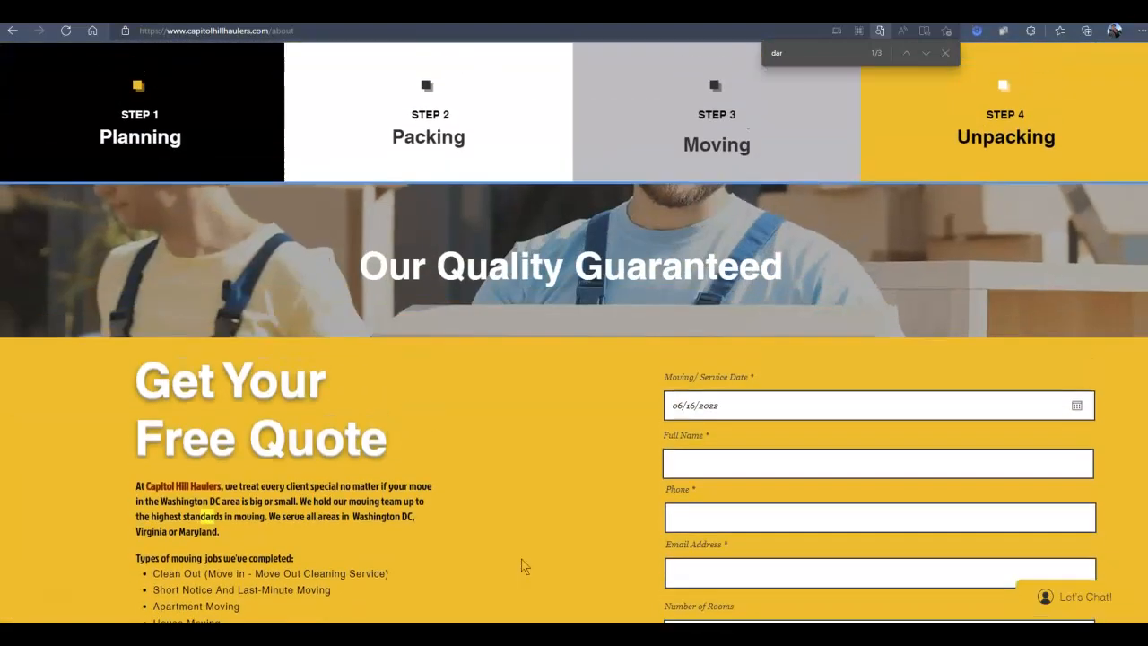
scroll(down, 3)
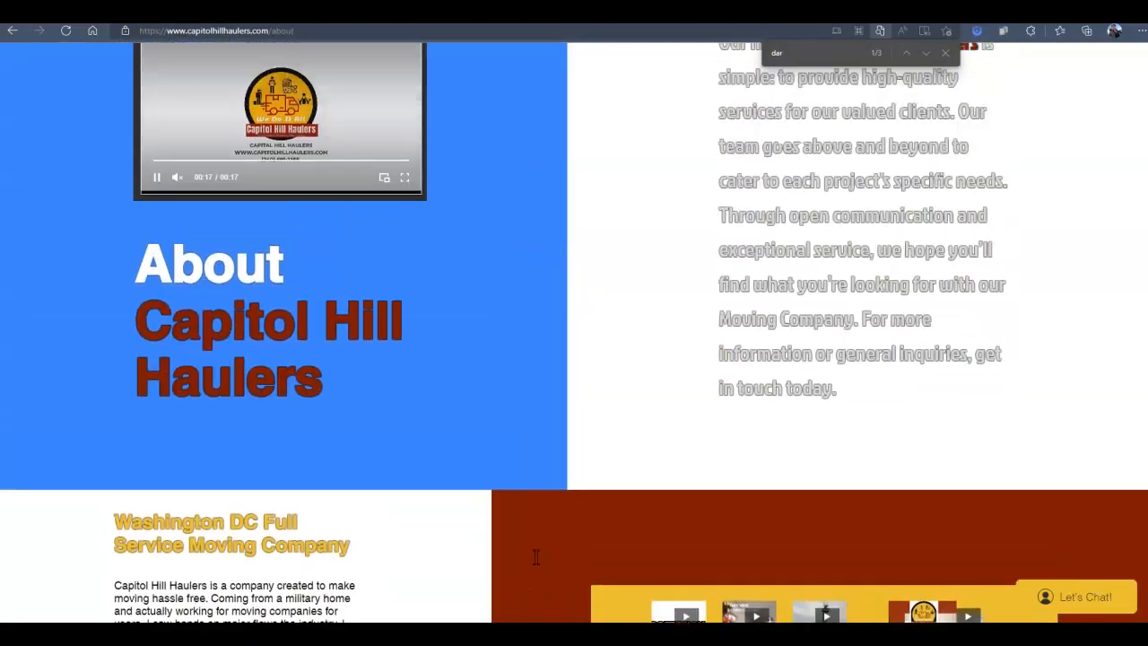
scroll(up, 3)
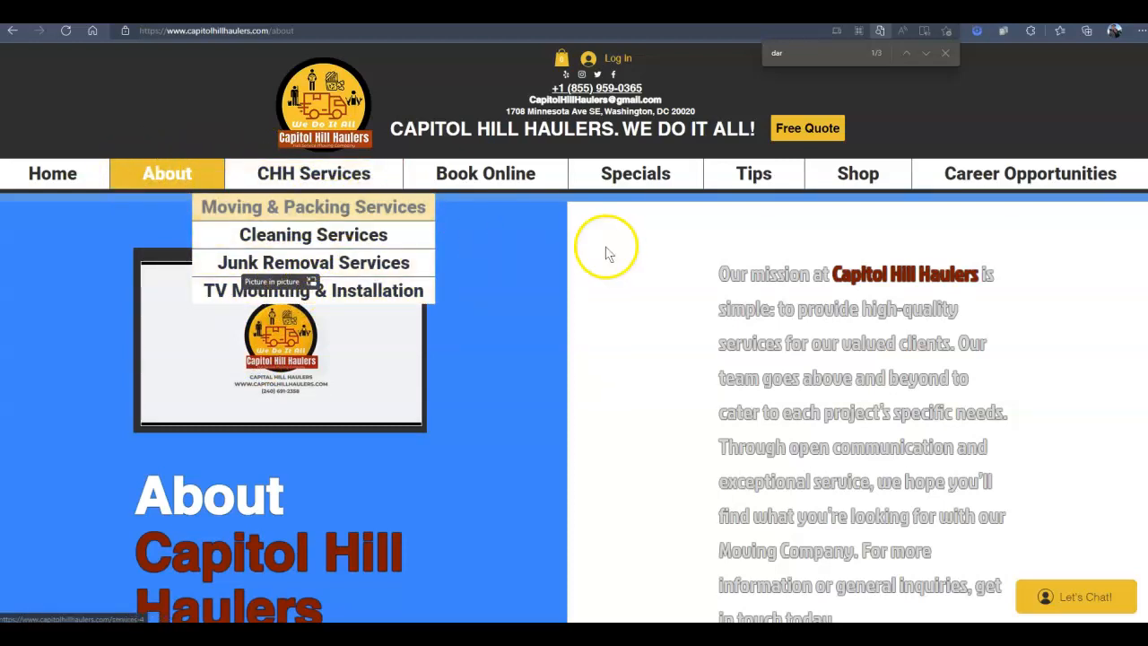
mouse_move(601, 260)
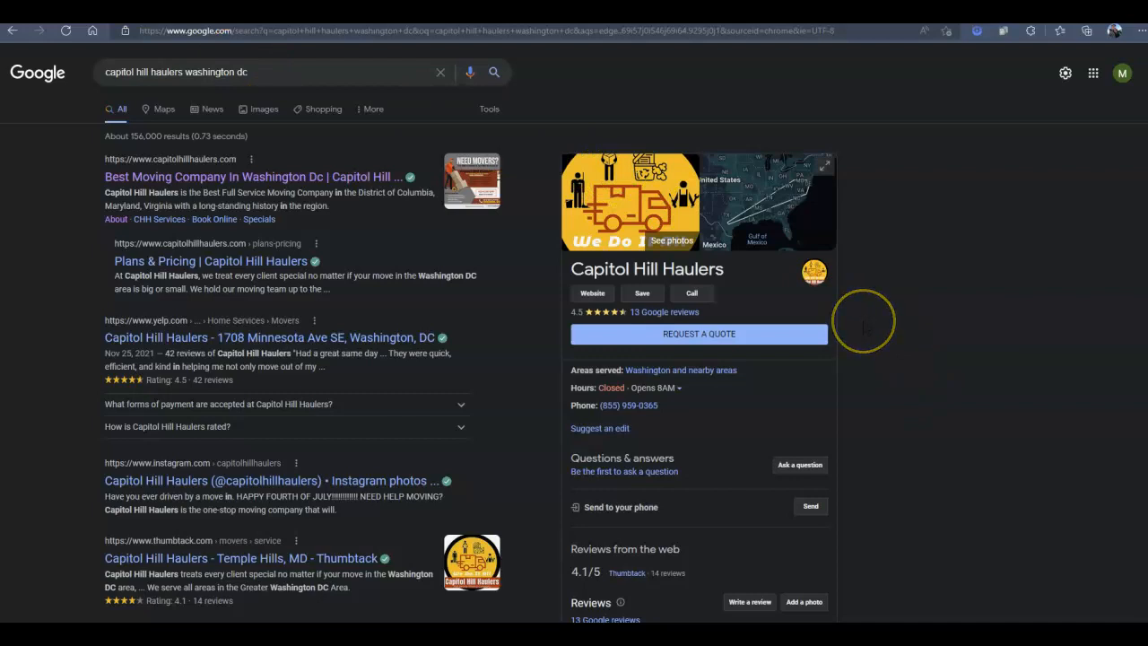
mouse_move(861, 323)
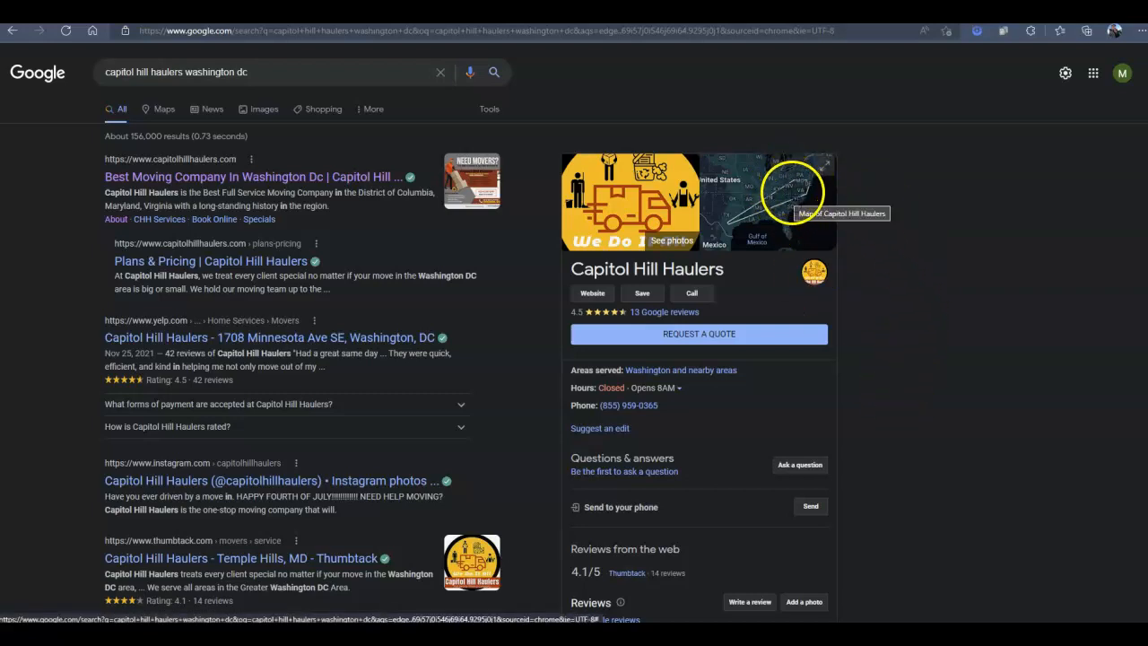
mouse_move(950, 368)
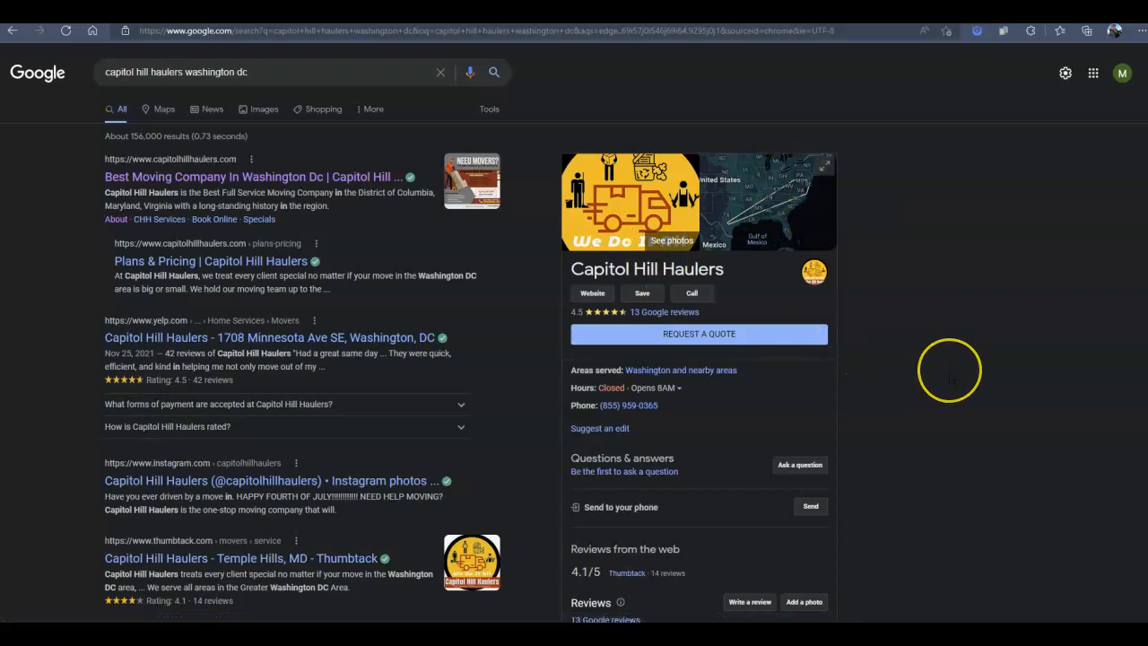
mouse_move(949, 370)
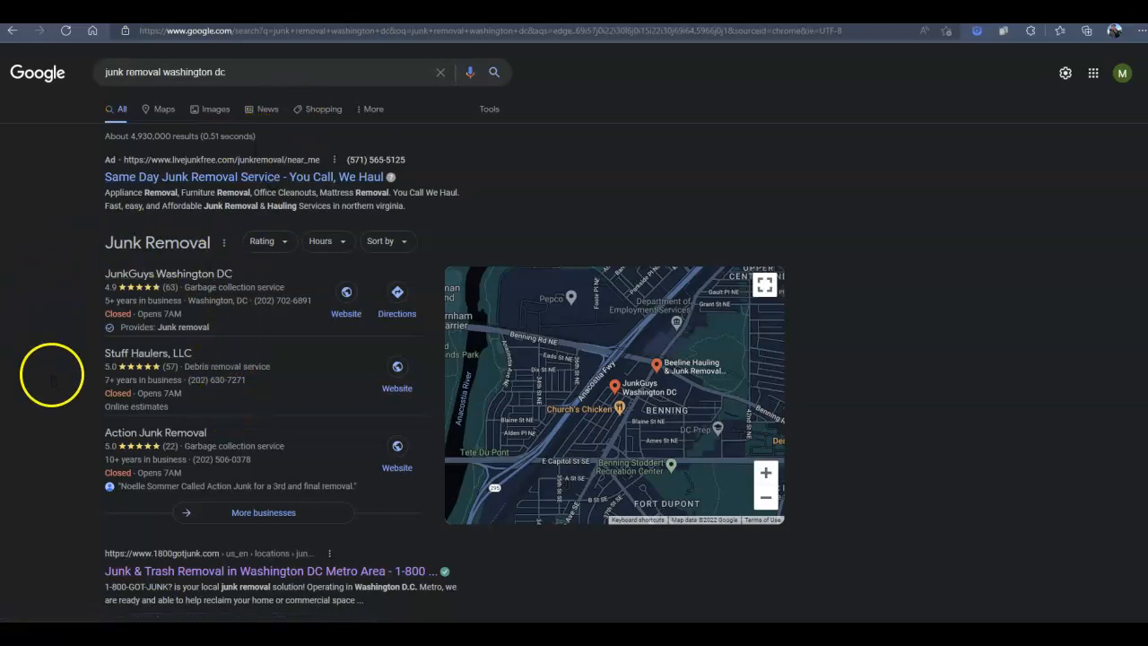
- Find 1-800-GOT-JUNK?'s Washington DC result further down and open its page
scroll(down, 3)
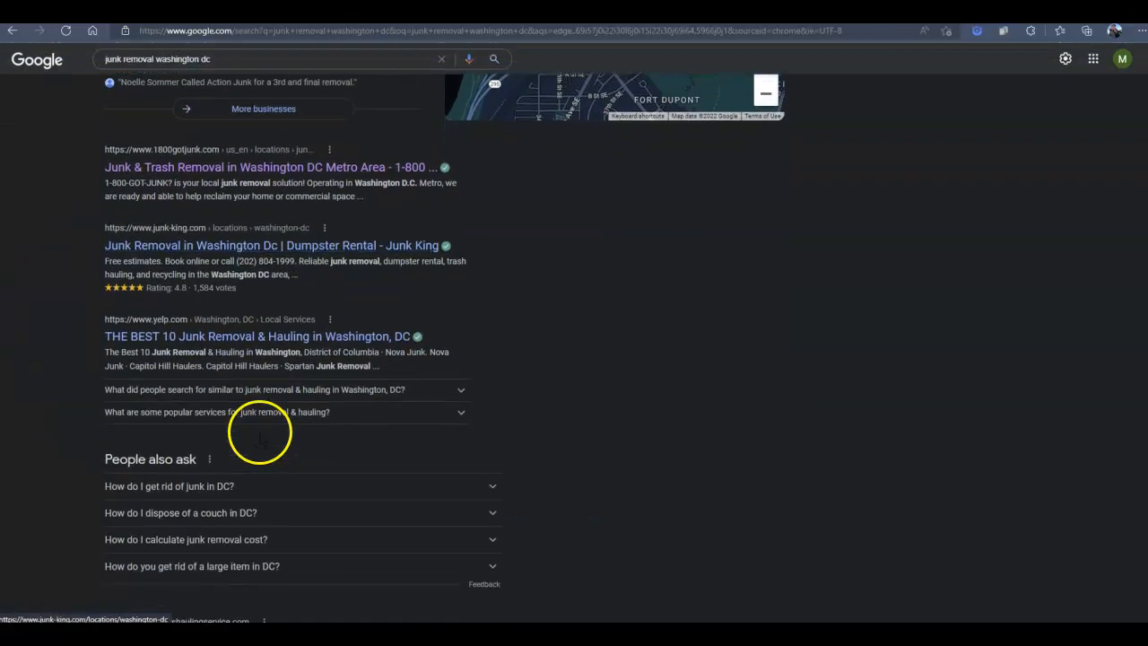
scroll(down, 3)
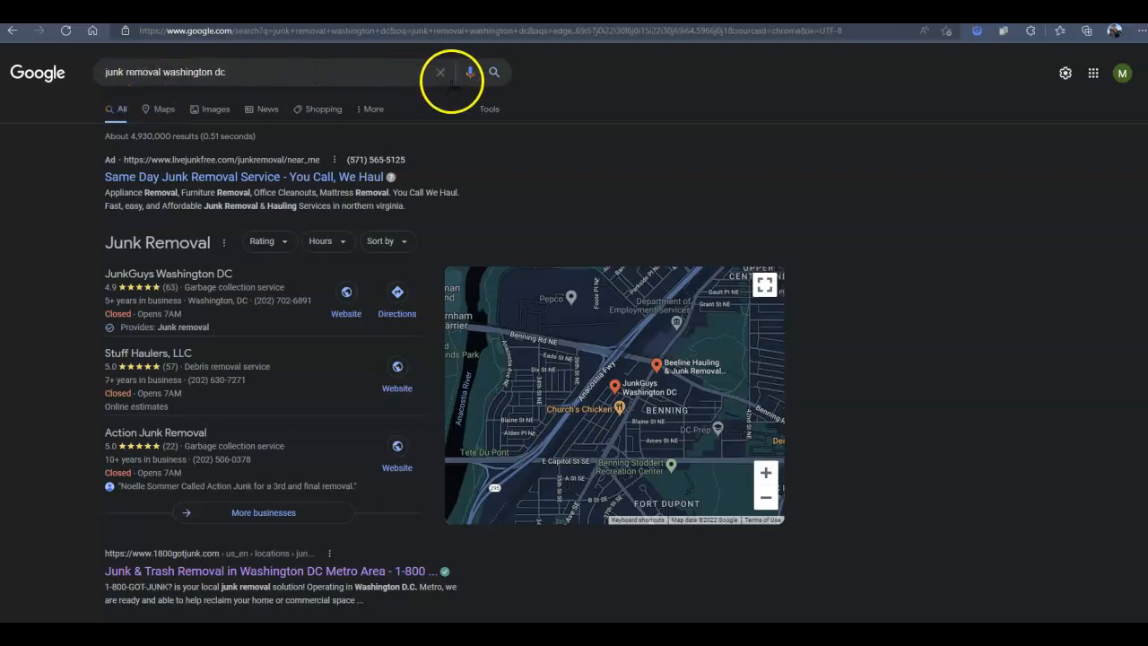
click(260, 571)
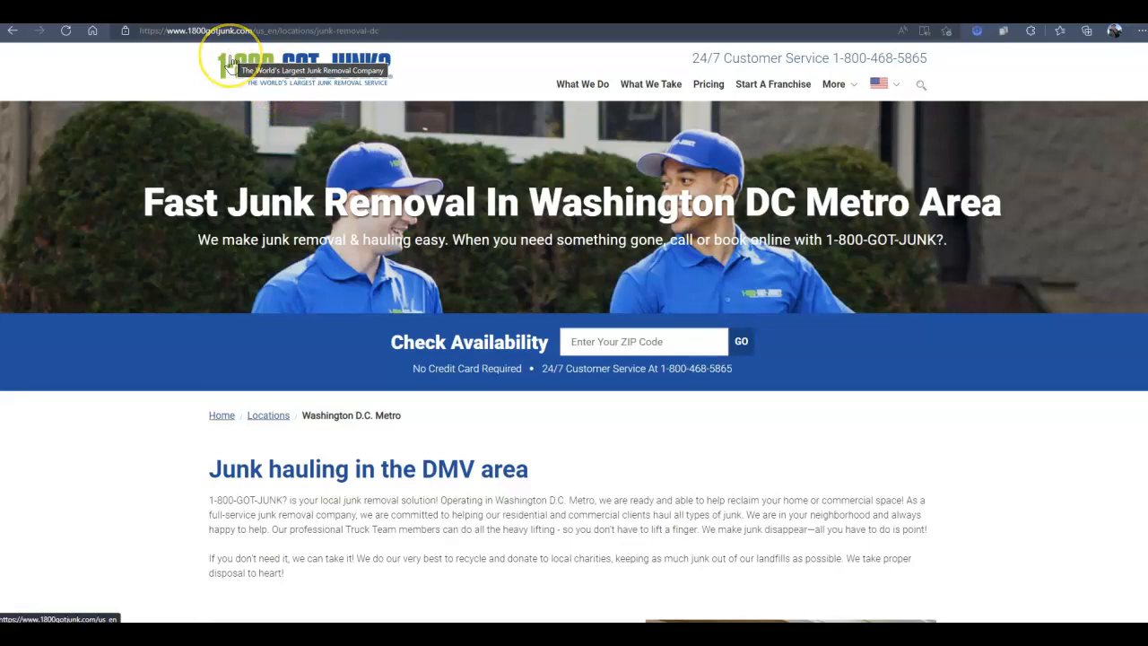
mouse_move(355, 258)
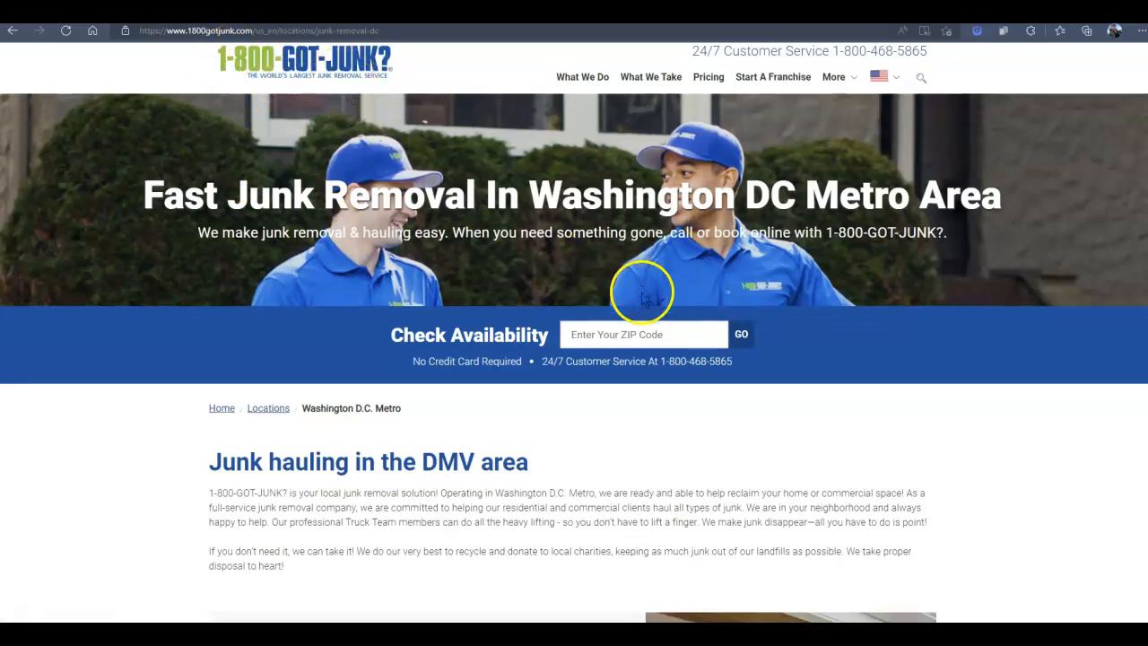
- Scroll the 1-800-GOT-JUNK? DC page to bring the truck photo into view
scroll(down, 3)
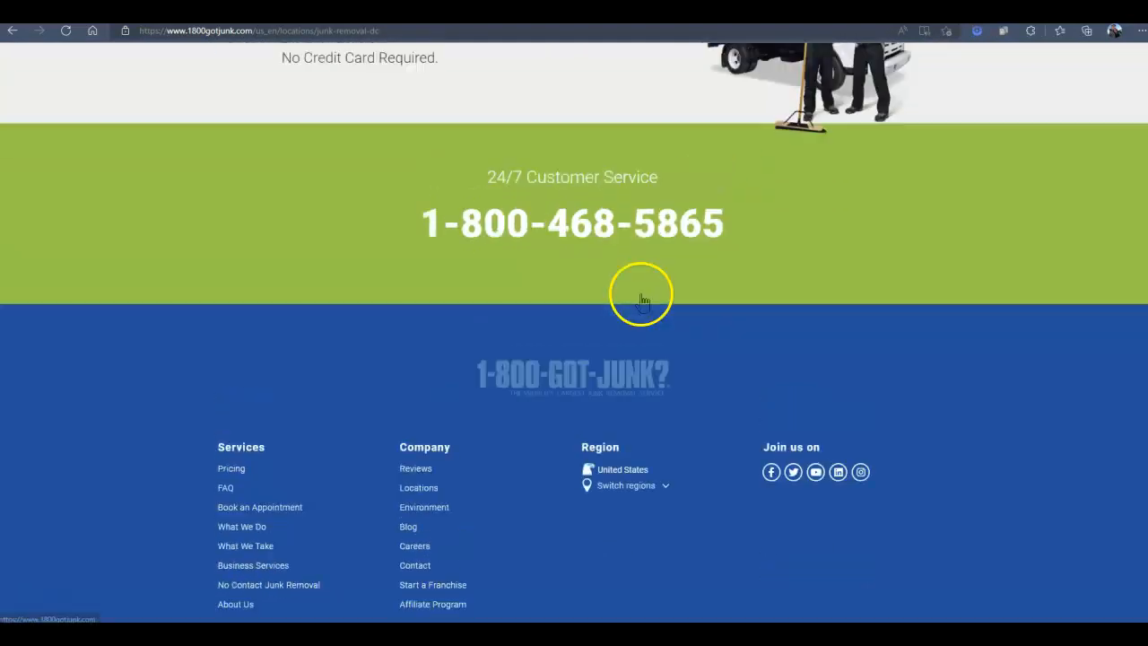
scroll(up, 3)
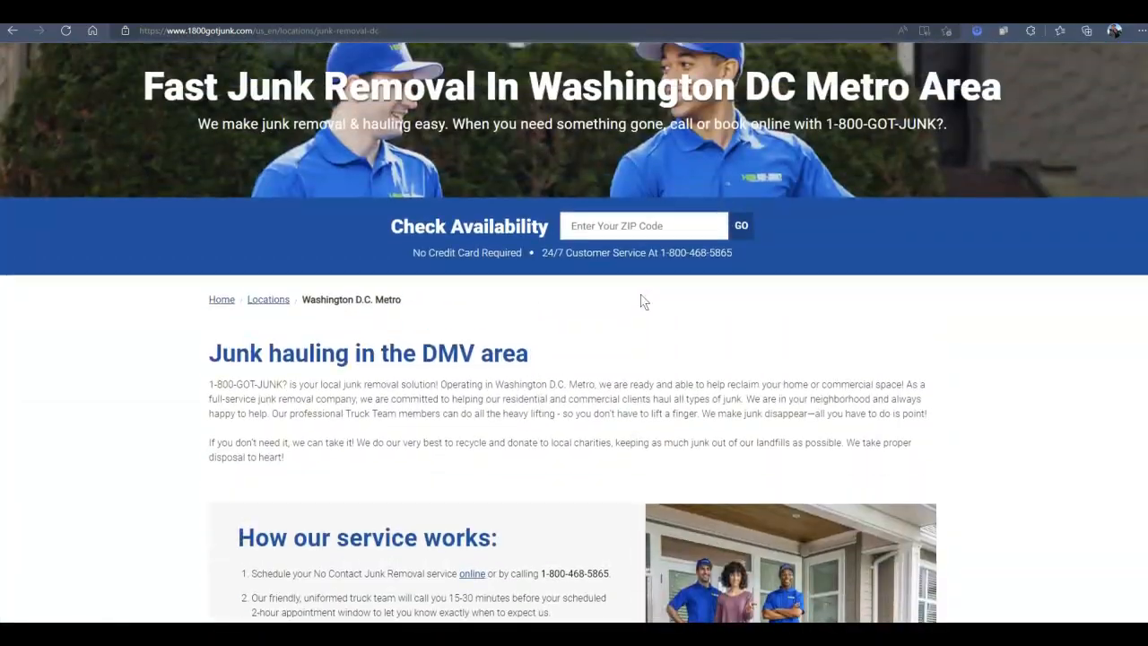
scroll(down, 3)
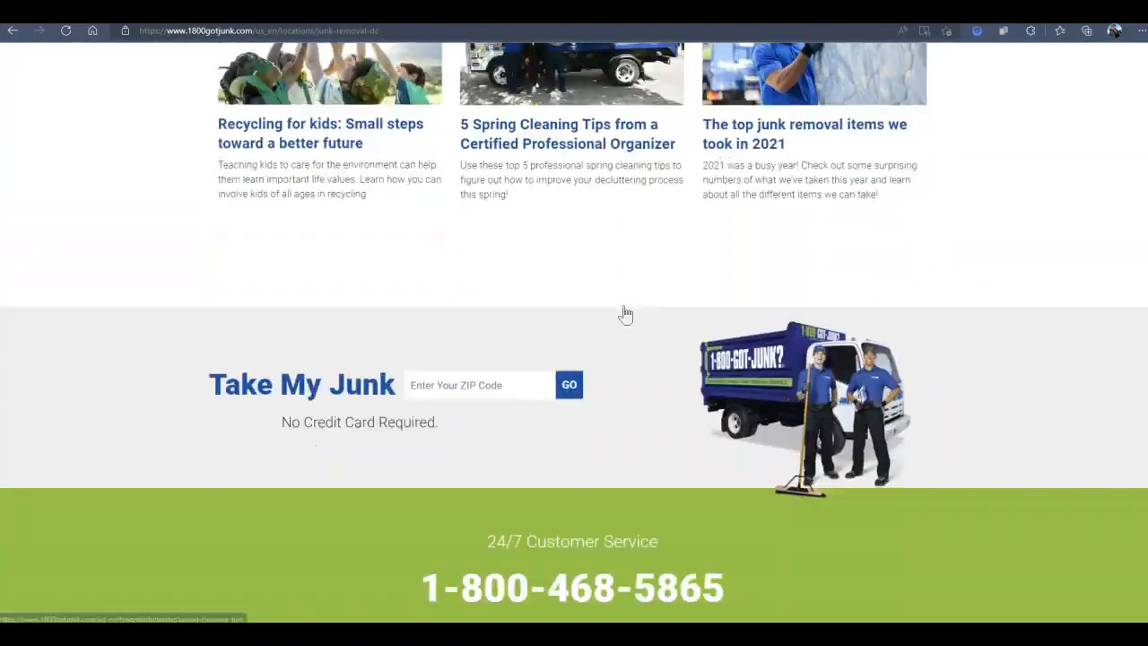
scroll(up, 3)
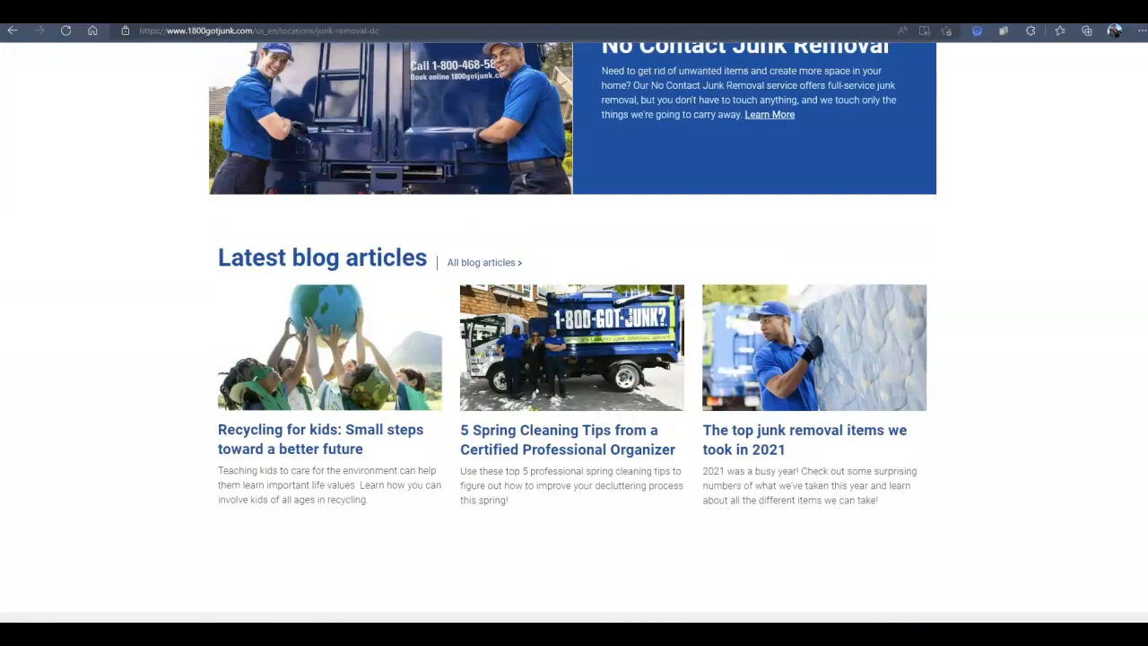
scroll(up, 3)
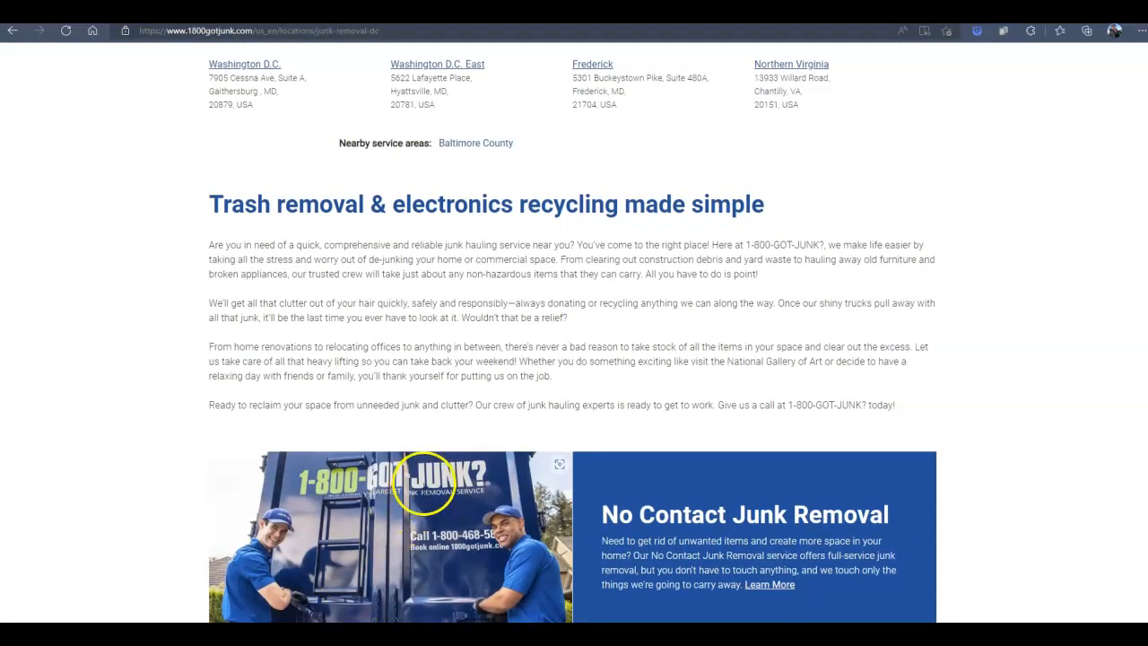
- Save the truck photo into the Pictures folder via Save image as
right_click(421, 485)
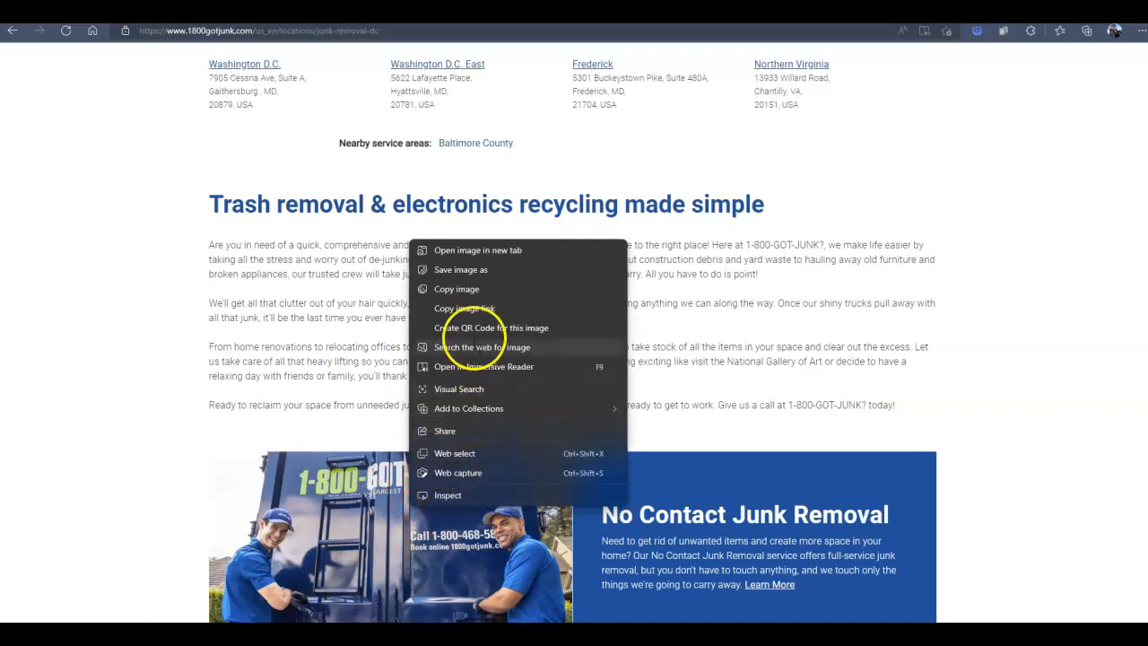
click(461, 269)
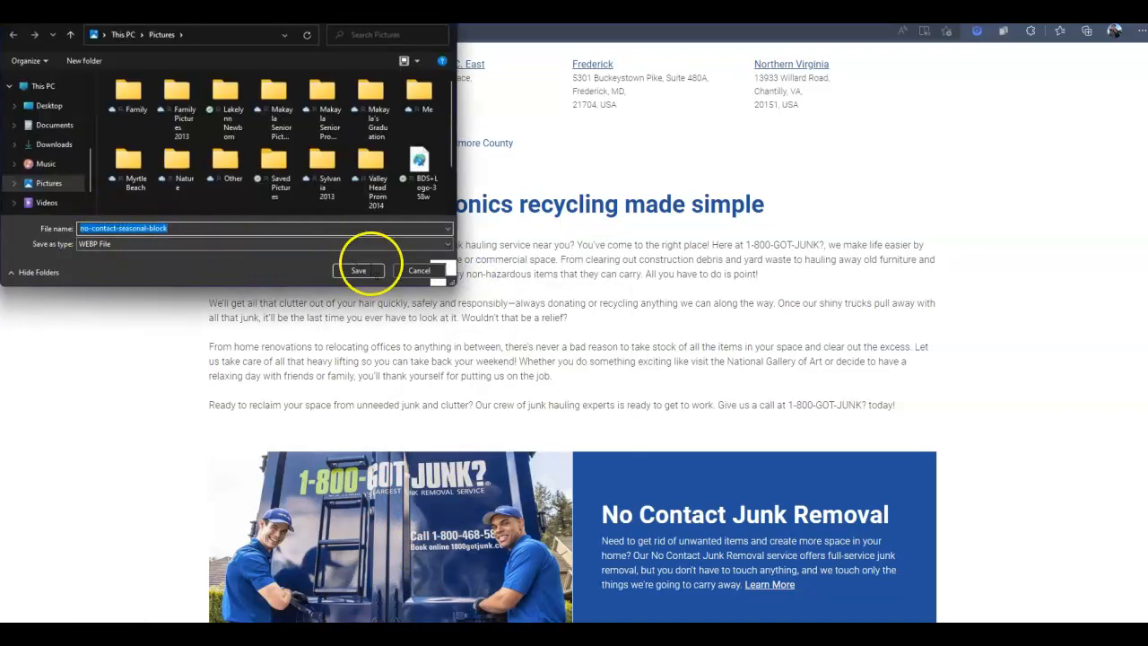
click(358, 269)
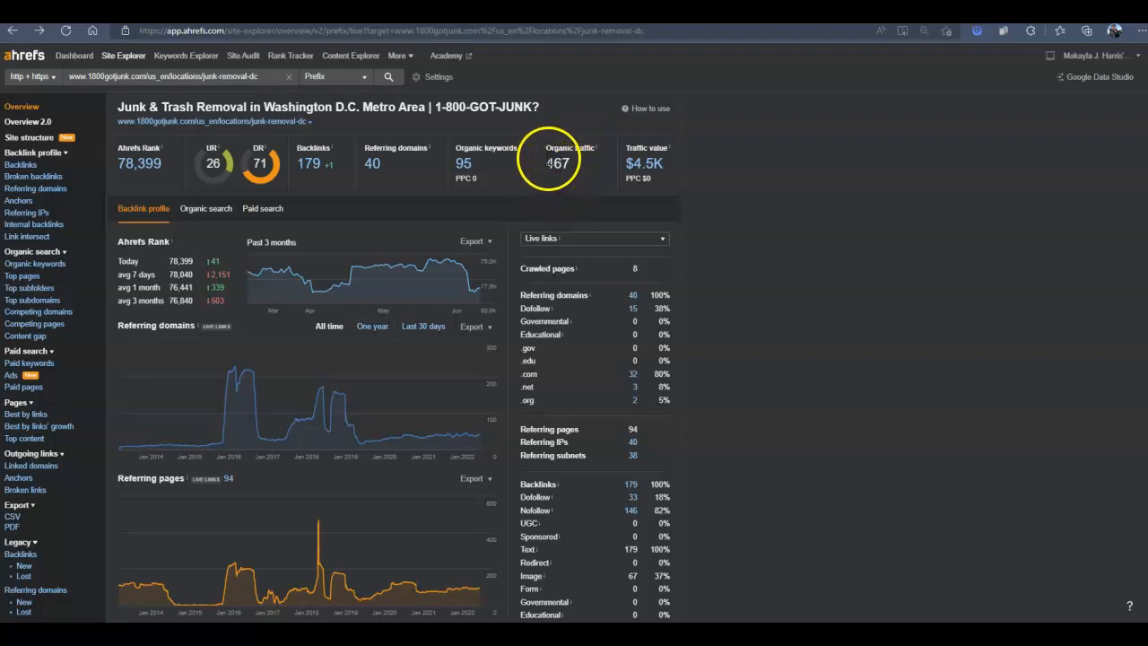
mouse_move(463, 162)
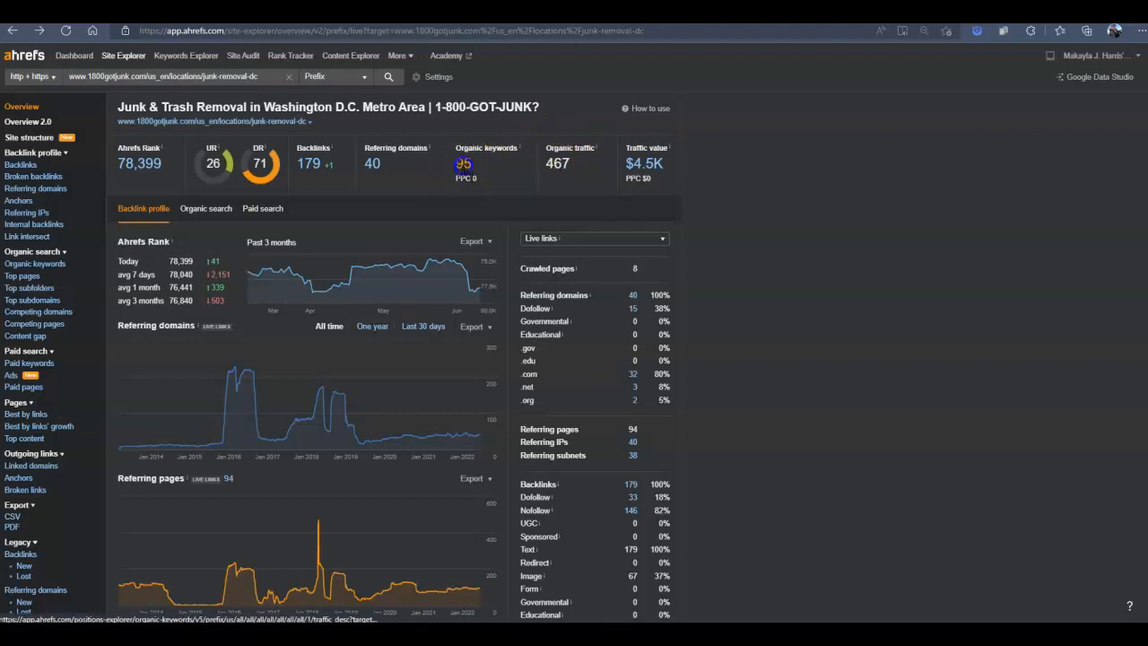
- Show the full Organic keywords report for the 1-800-GOT-JUNK? DC page
click(463, 163)
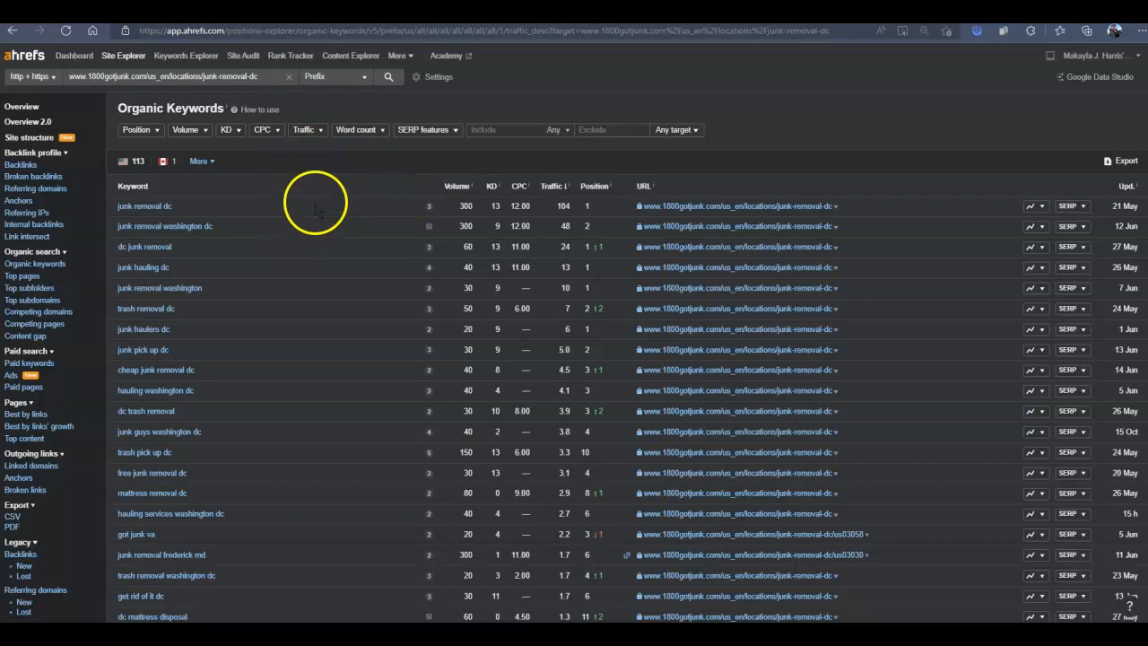
mouse_move(179, 226)
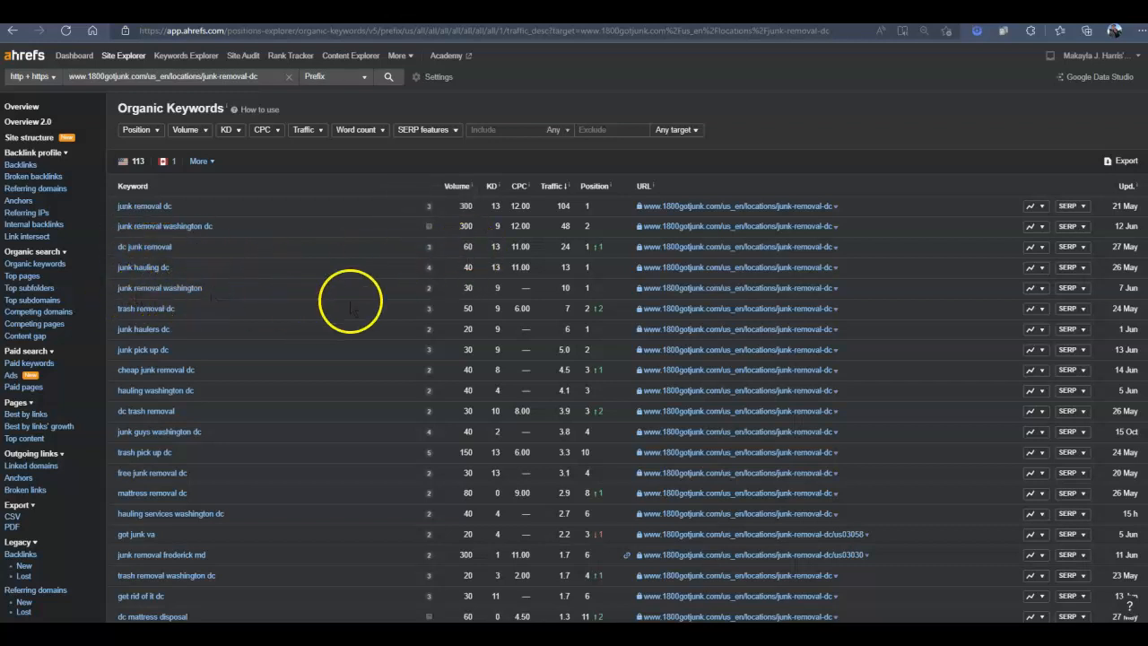
mouse_move(160, 287)
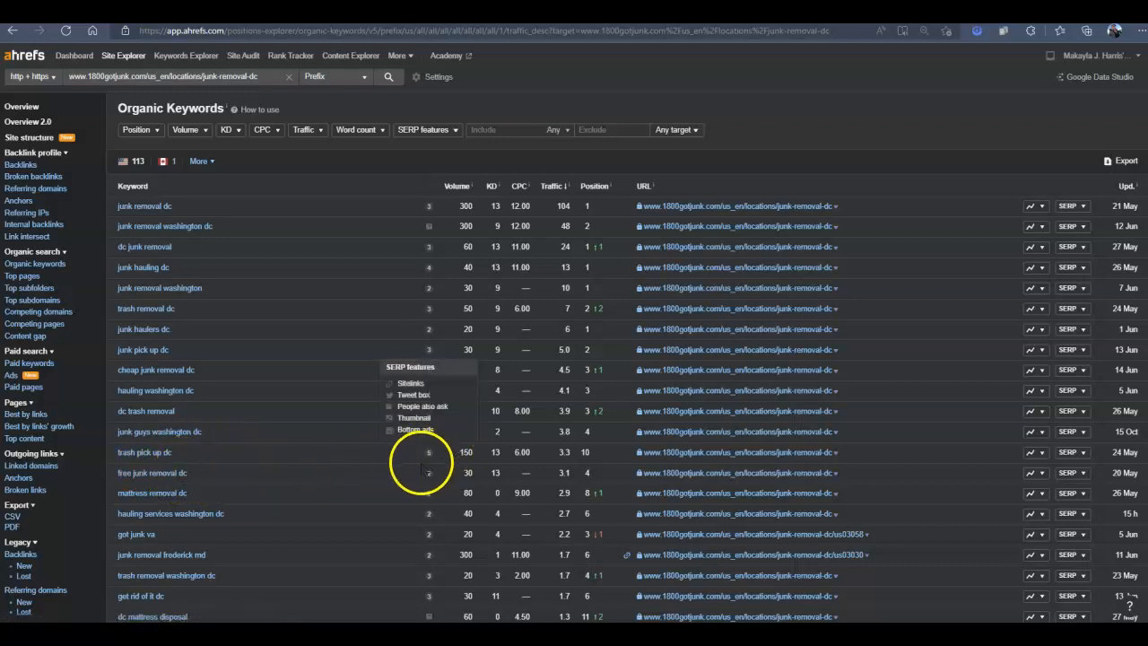
mouse_move(386, 468)
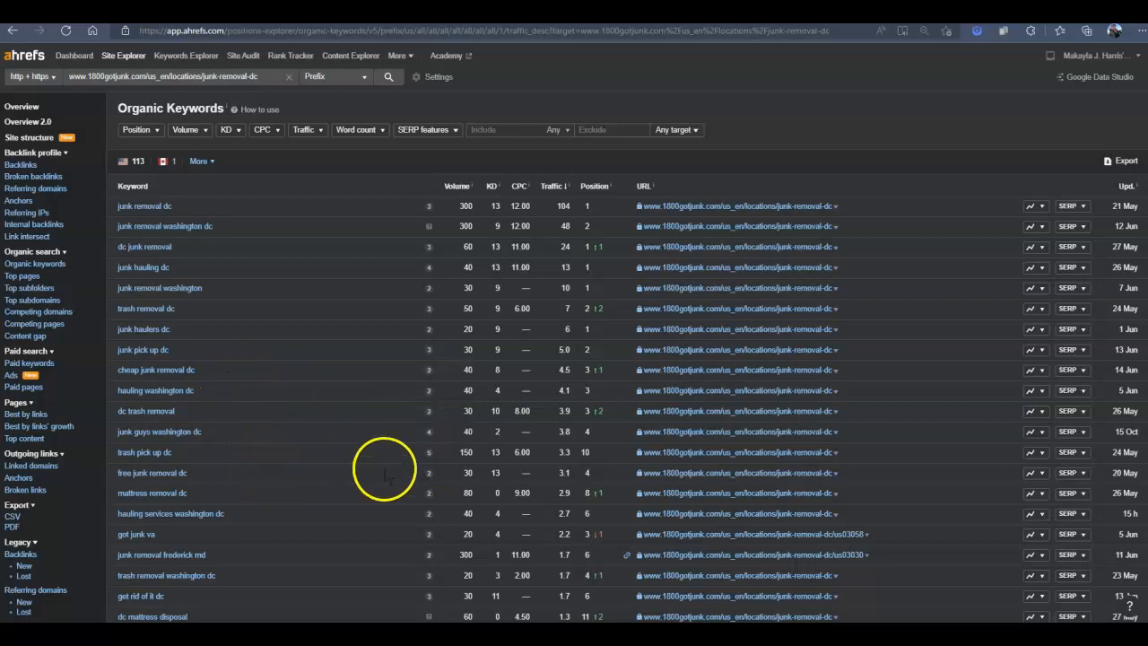